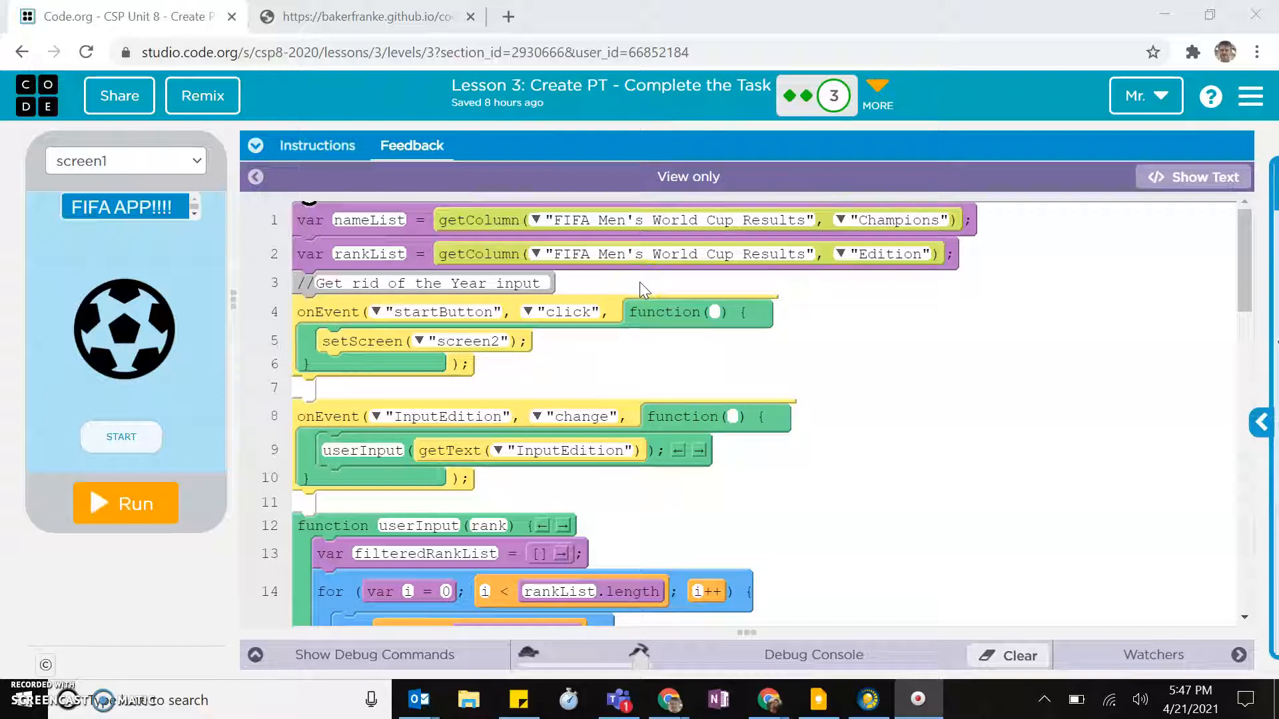
pyautogui.moveTo(1189, 181)
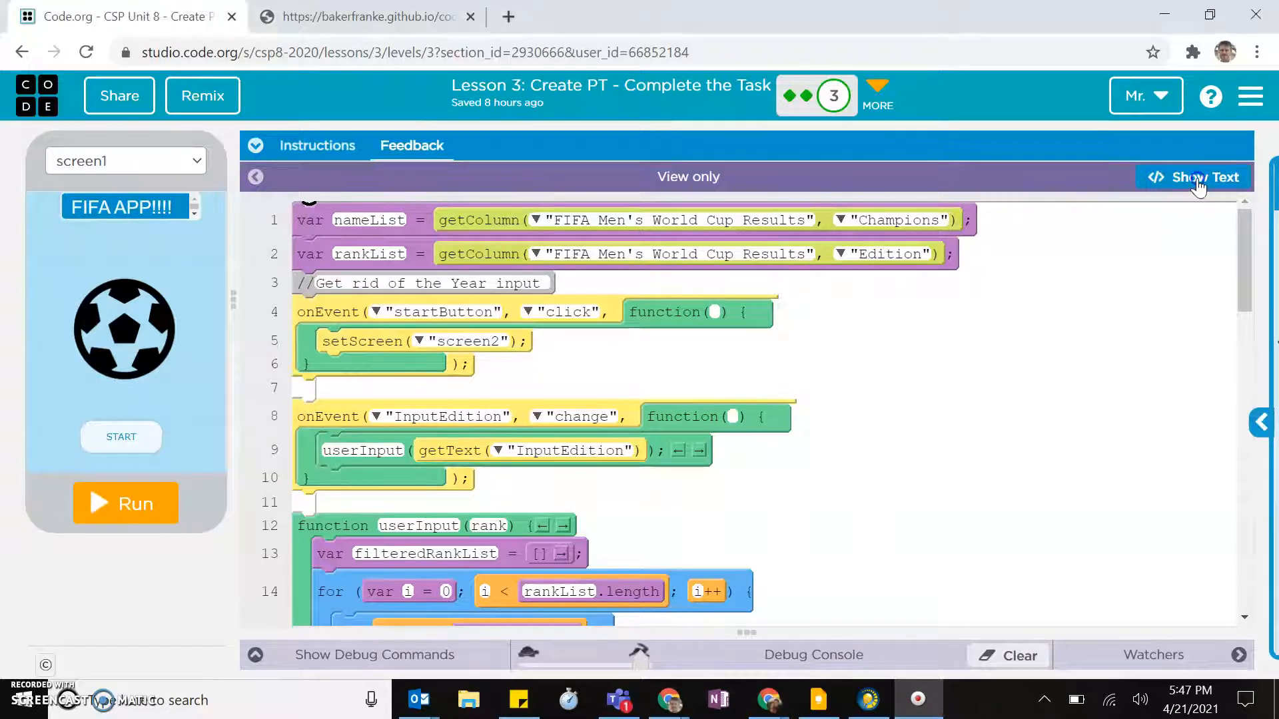
# - Show the FIFA app's program as text and move over to the CodePrint page
pyautogui.click(1198, 177)
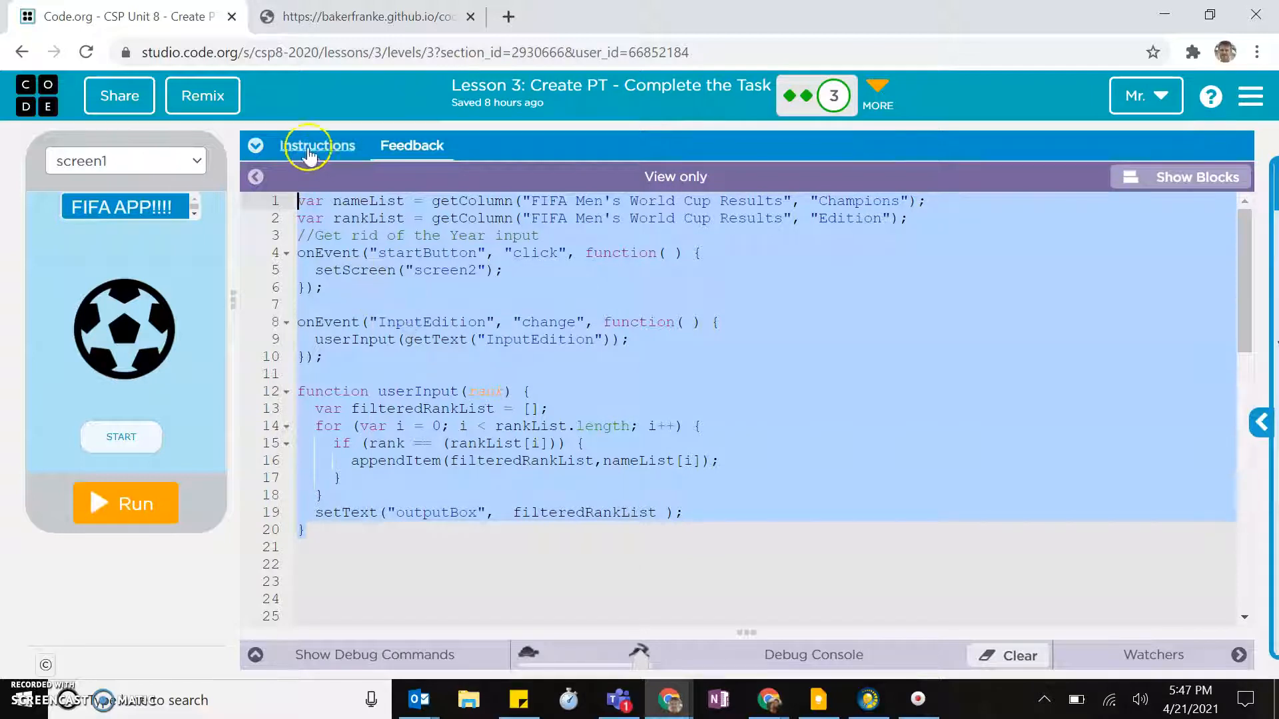
pyautogui.click(369, 16)
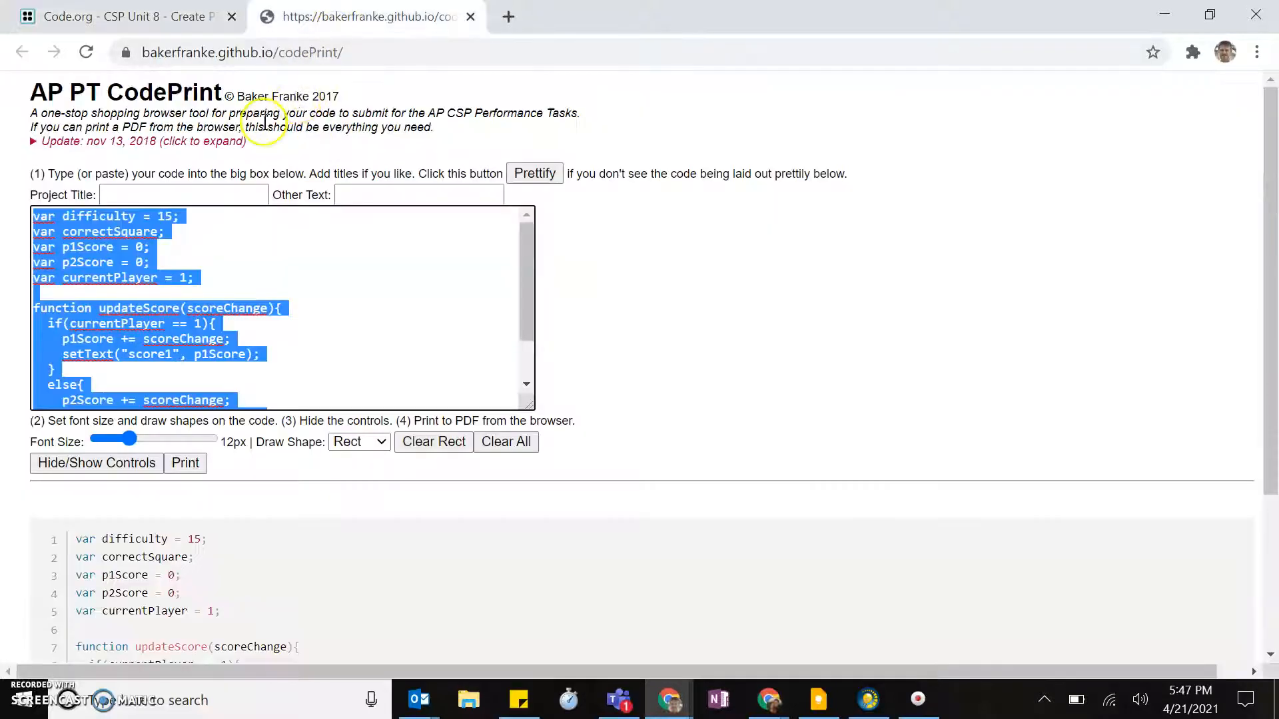
# - Replace CodePrint's sample code with the FIFA app code and title the project 'Create PT'
pyautogui.click(120, 16)
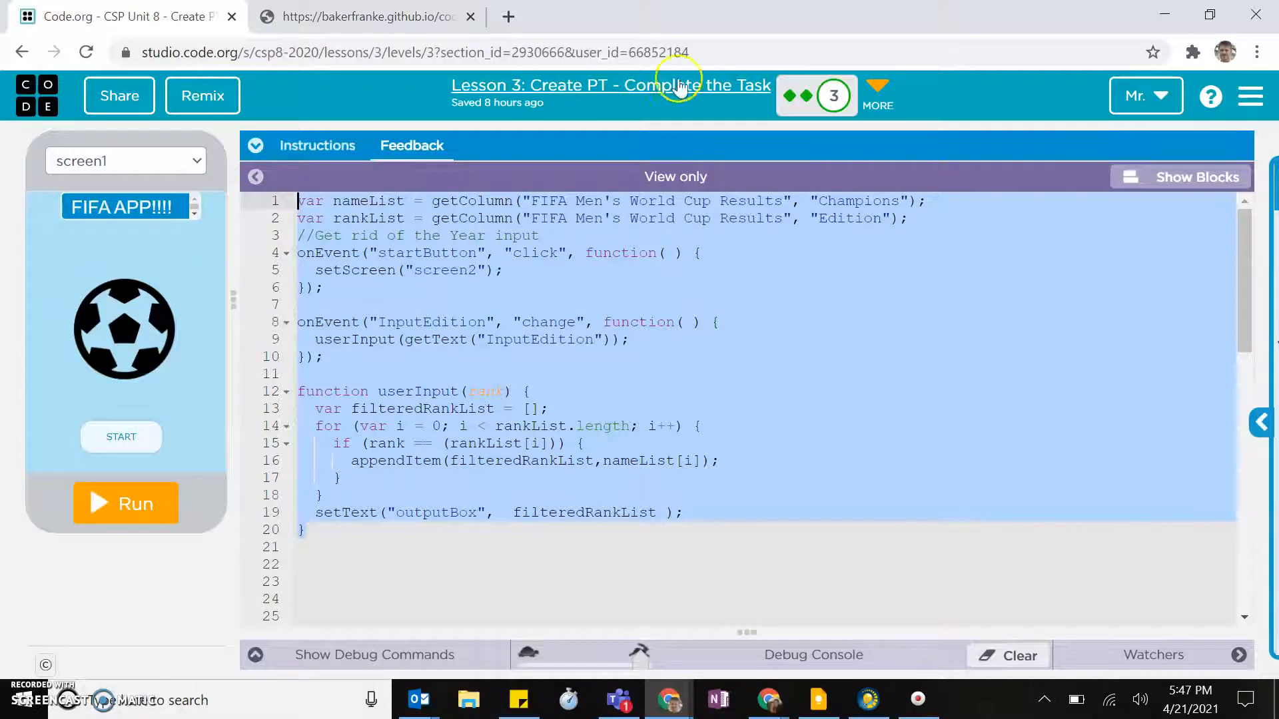
pyautogui.moveTo(798, 96)
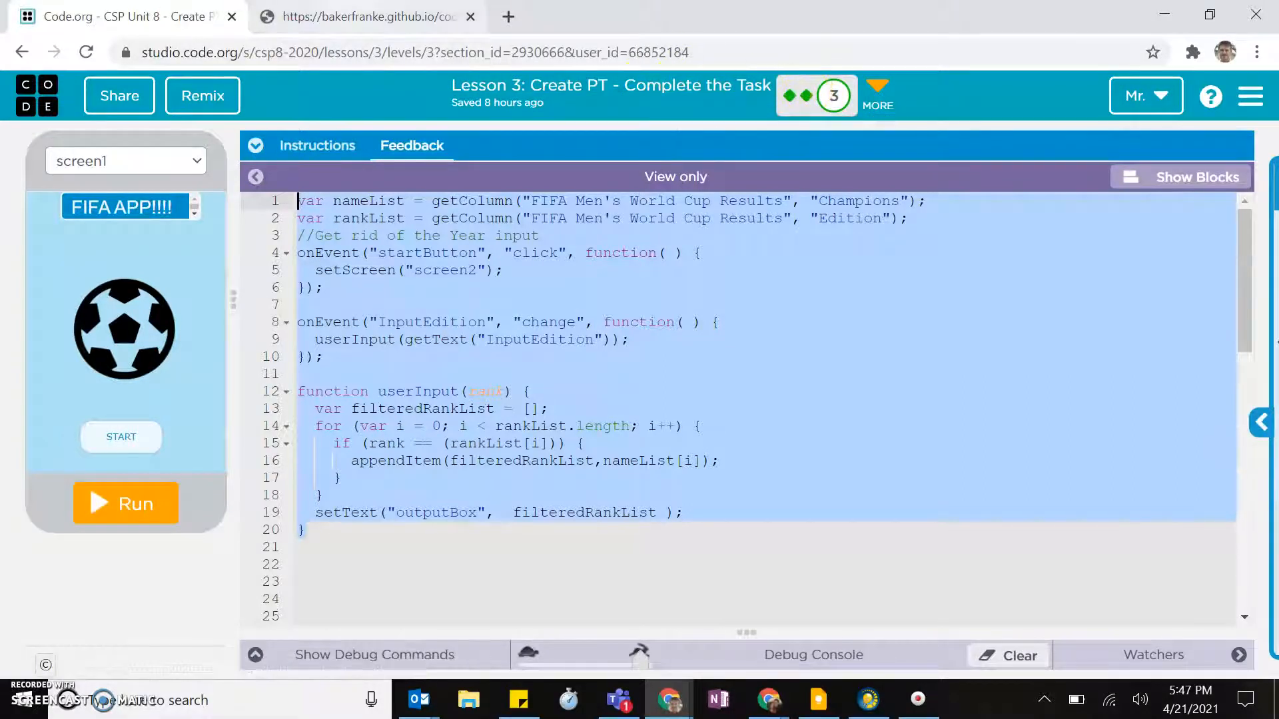
pyautogui.click(369, 18)
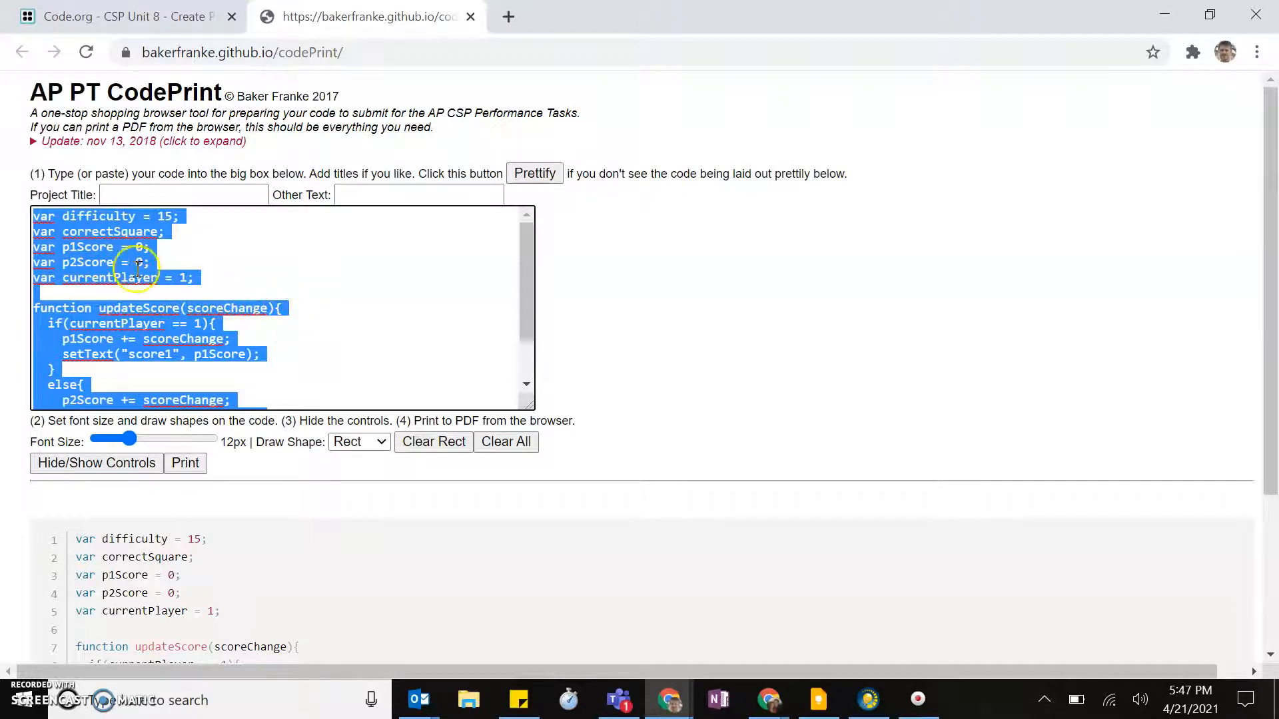
pyautogui.click(99, 262)
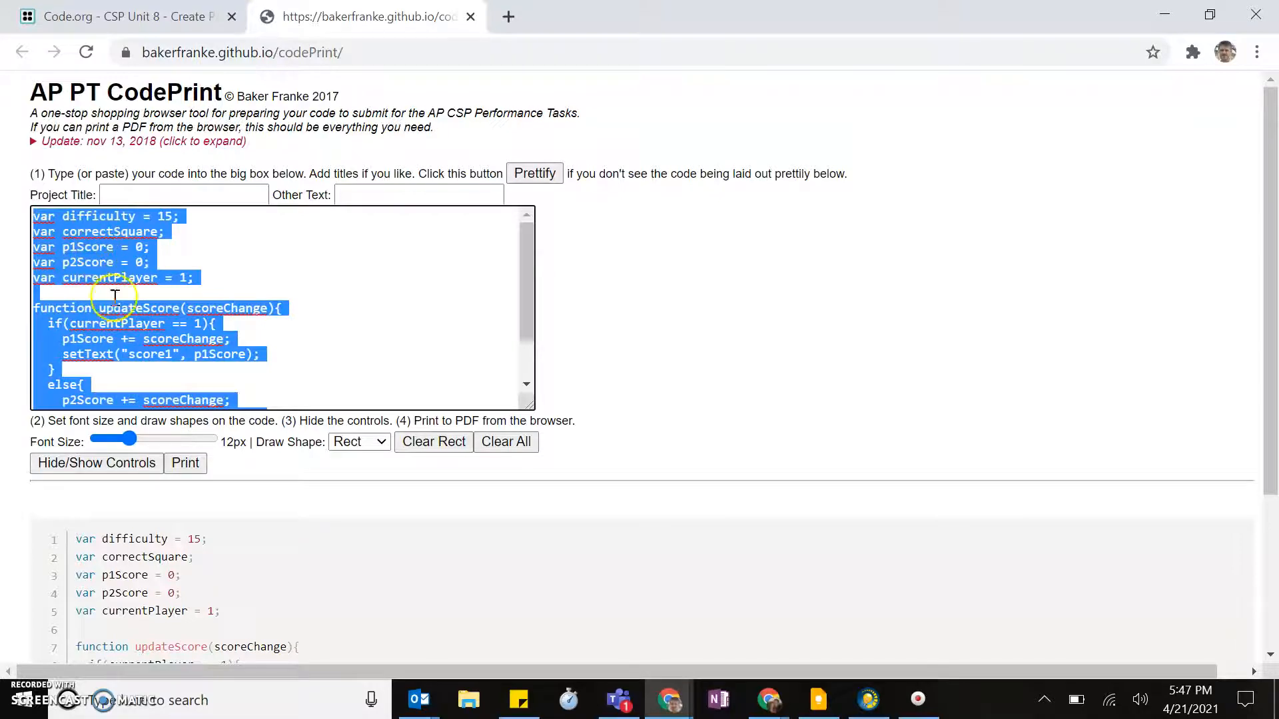
pyautogui.press('Delete')
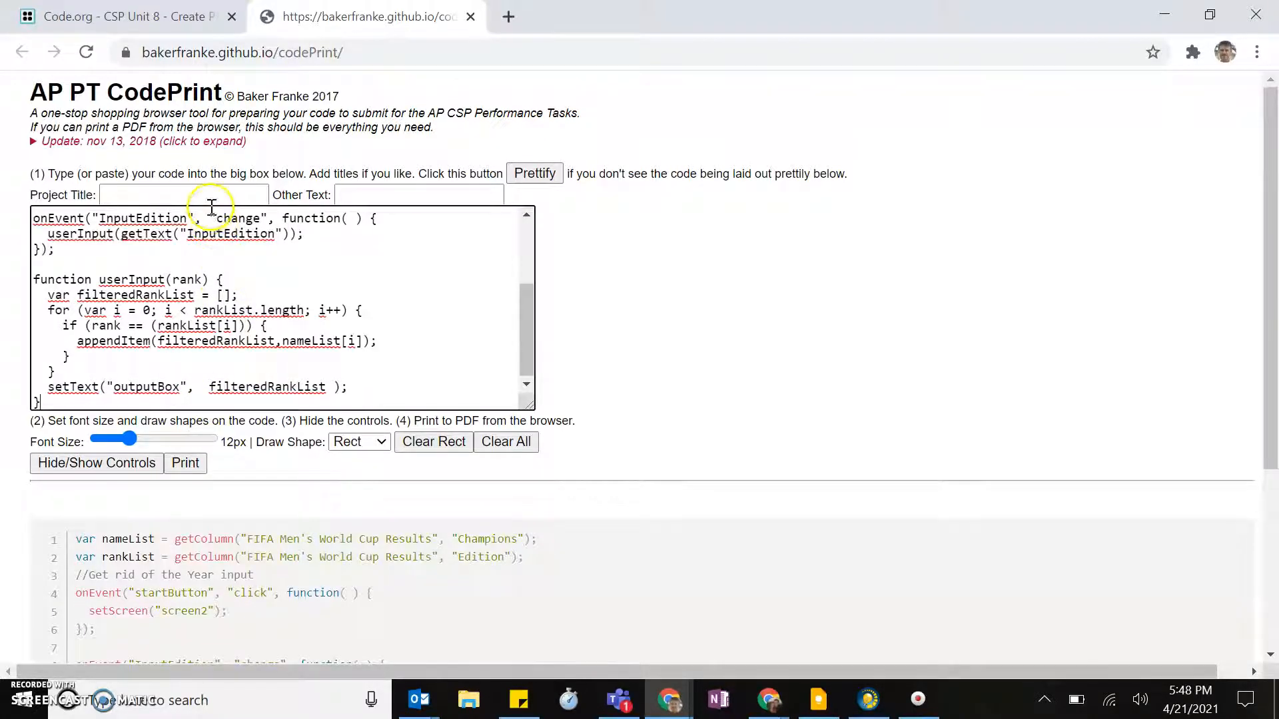
pyautogui.write('Create PT')
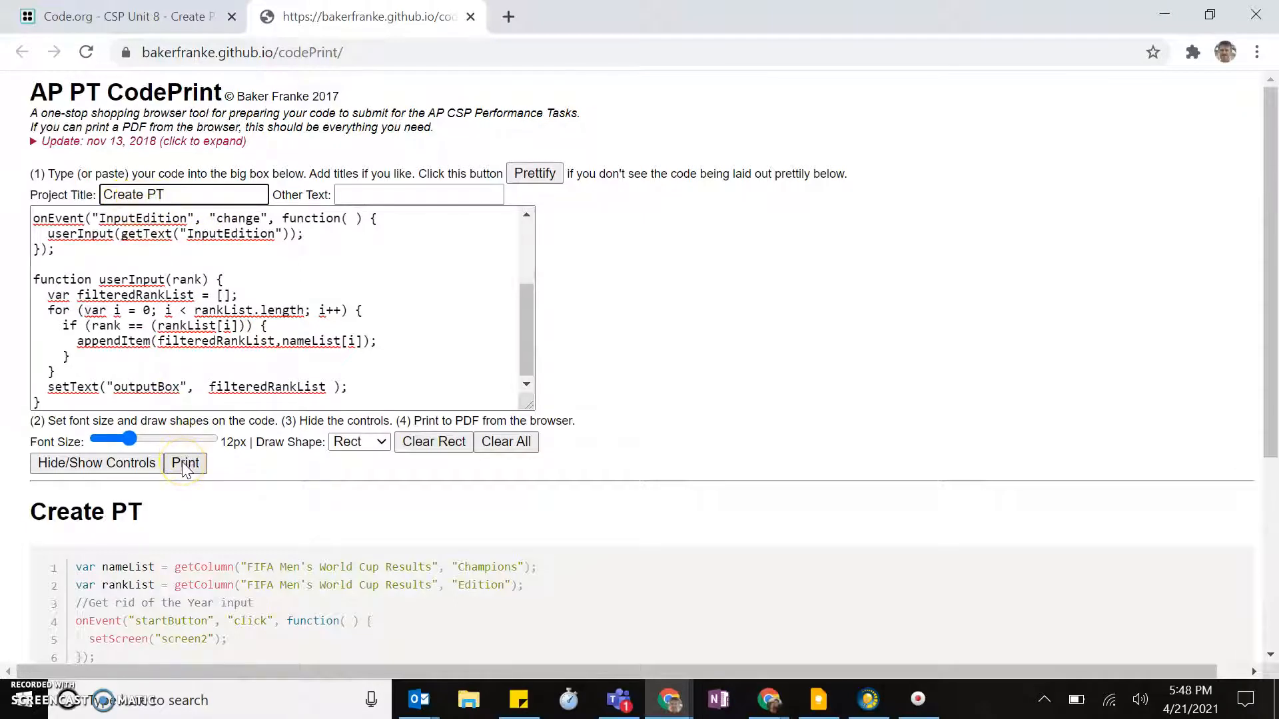
# - Print the formatted Create PT code page with destination Save as PDF
pyautogui.click(183, 463)
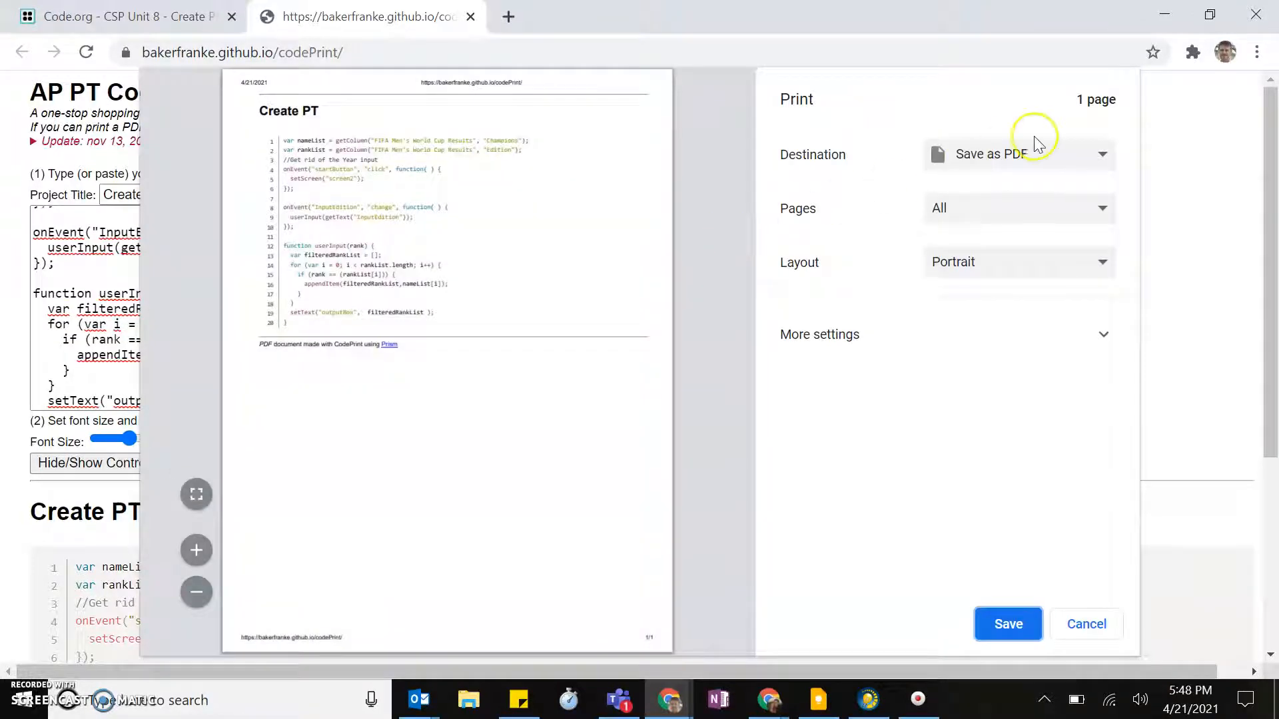
pyautogui.click(1019, 154)
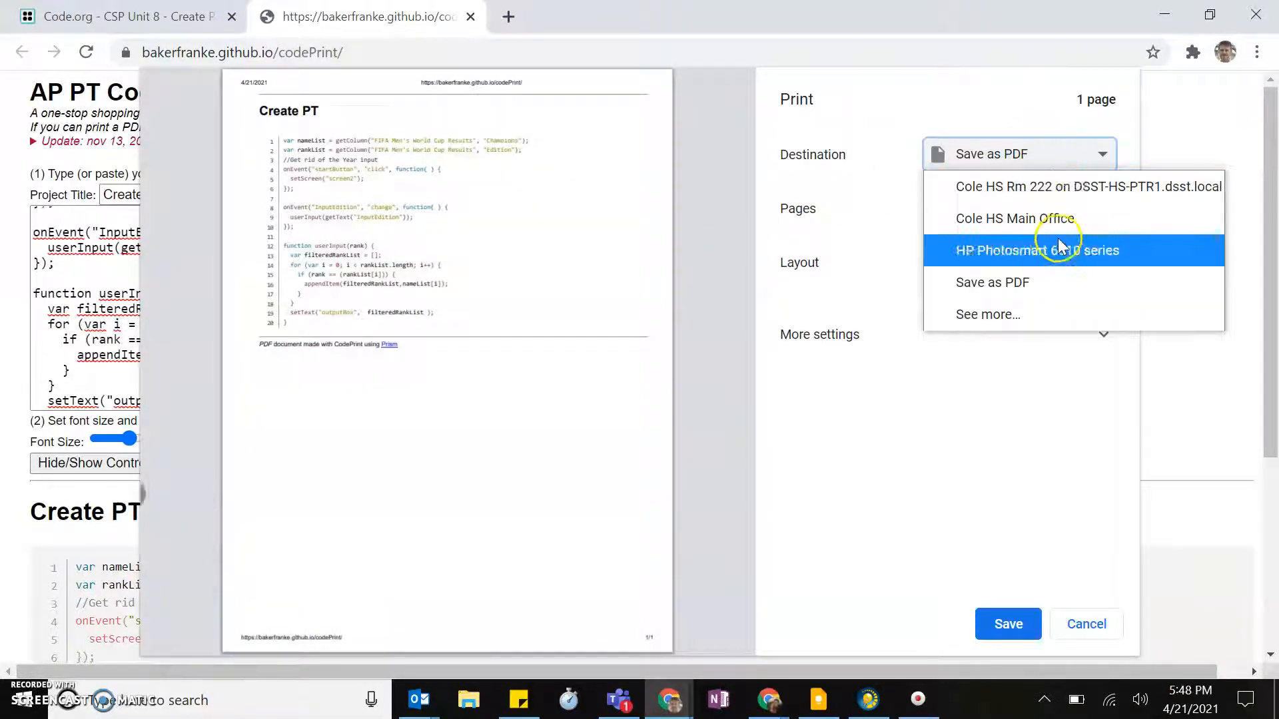
pyautogui.moveTo(1055, 282)
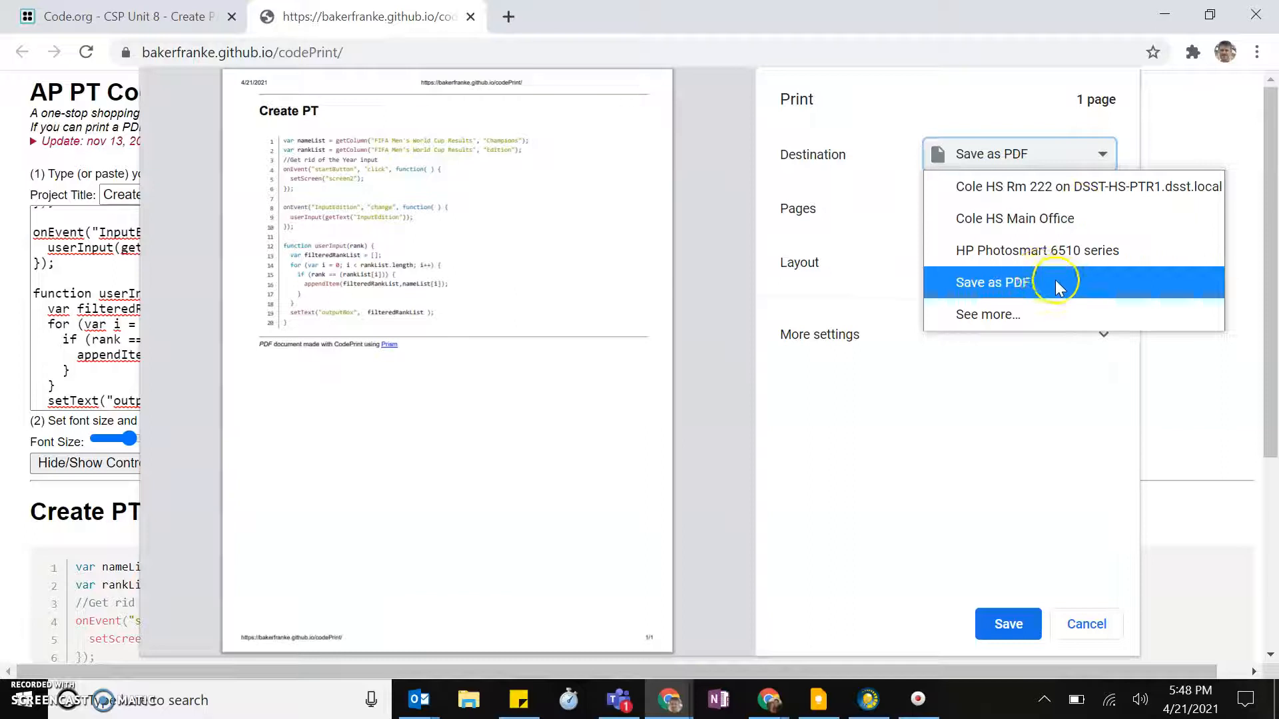
pyautogui.click(1018, 282)
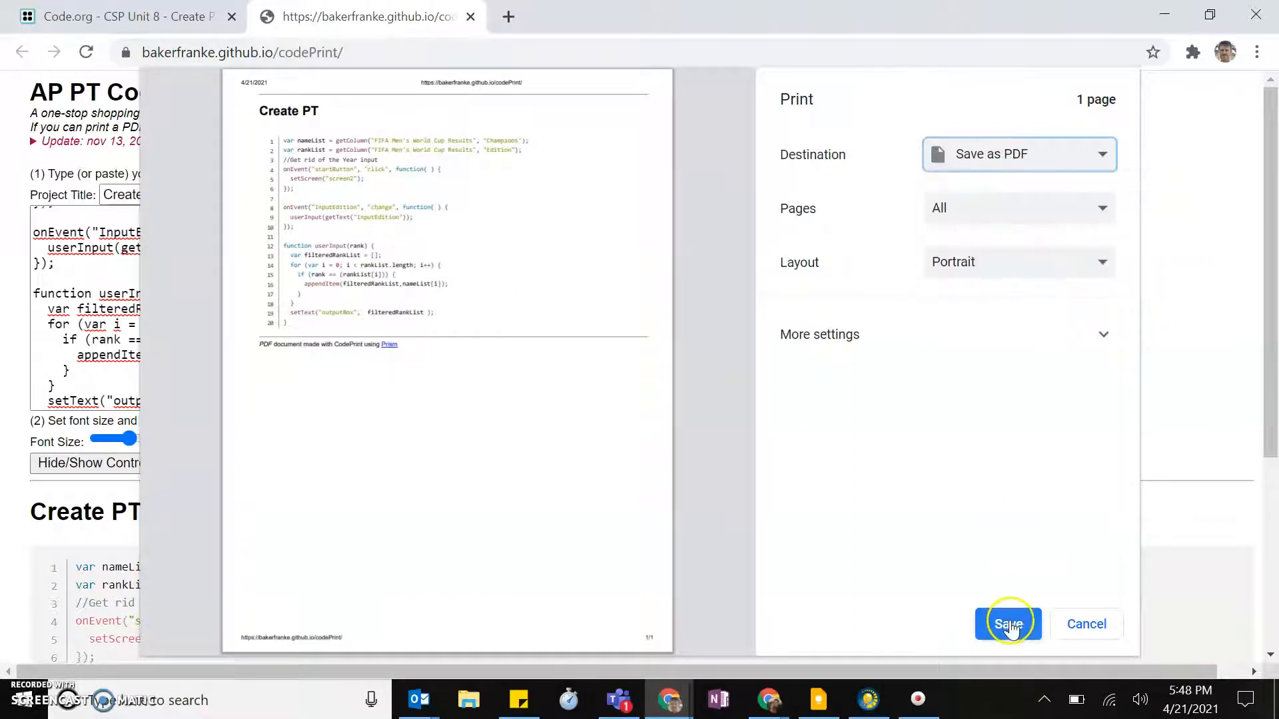
pyautogui.click(1009, 623)
pyautogui.write('Creat')
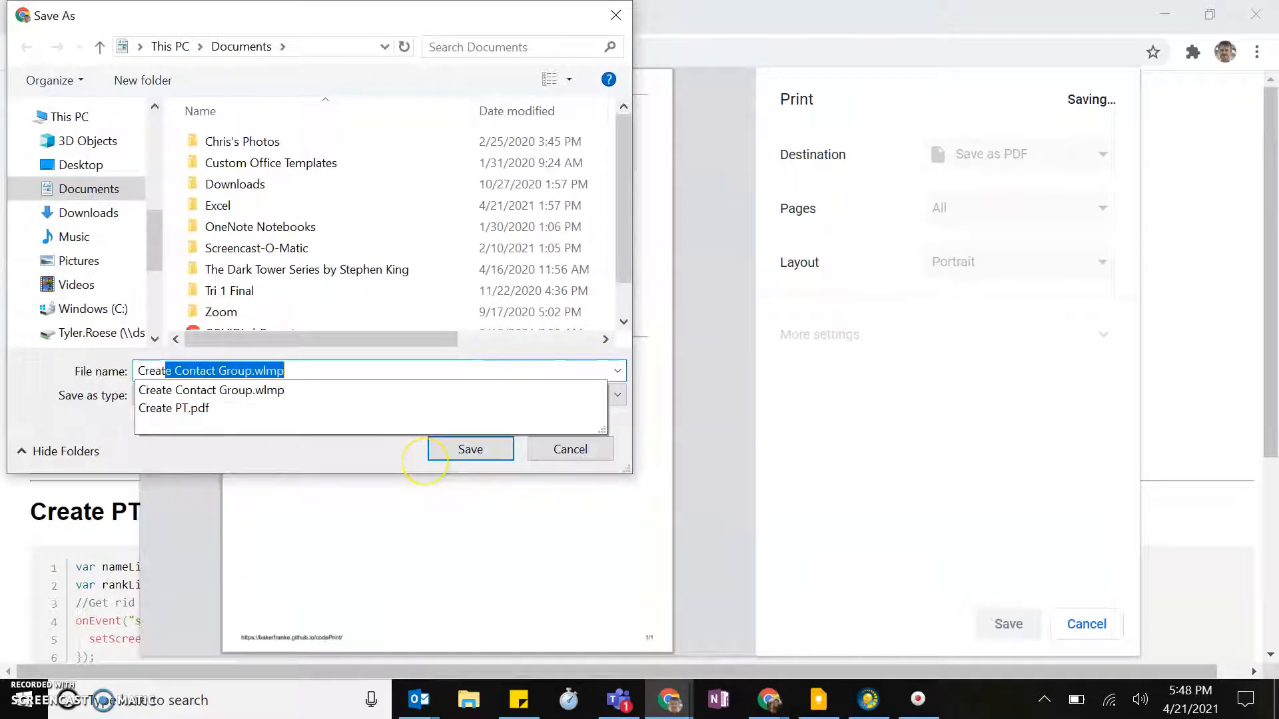
# - Save the printout as Create PT.pdf on the Desktop
pyautogui.click(174, 409)
pyautogui.write('e PT')
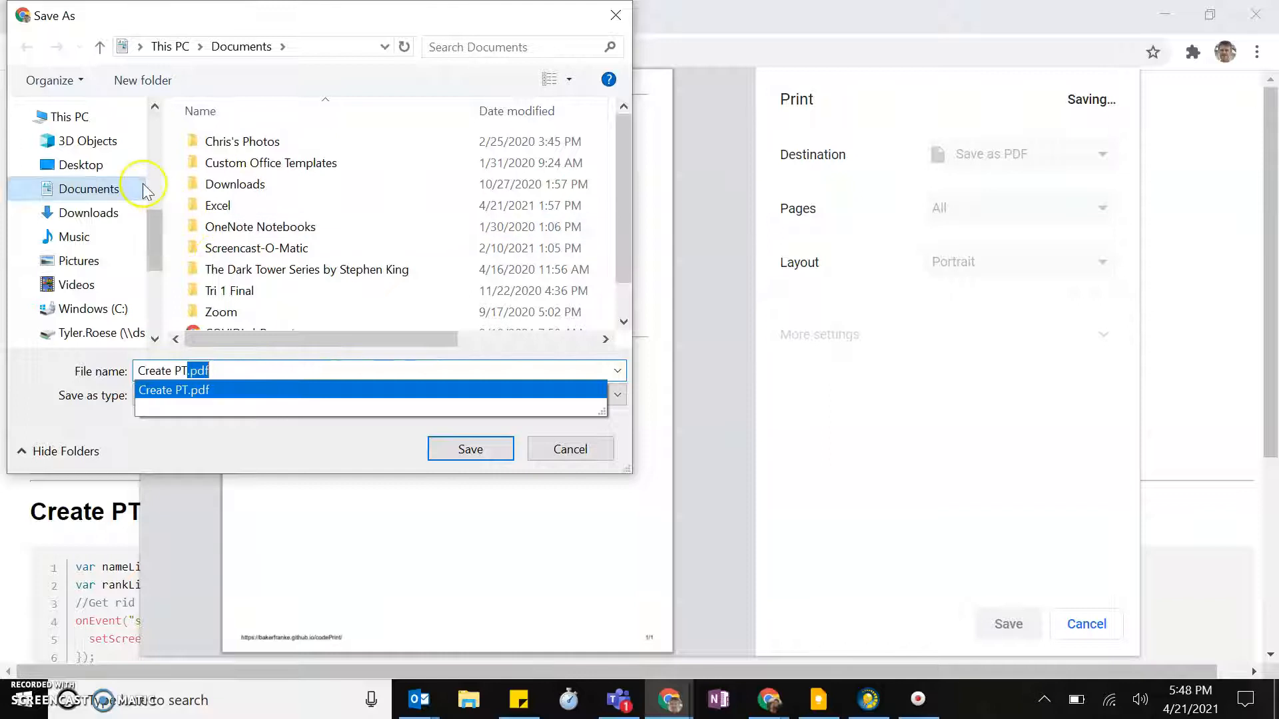
pyautogui.click(83, 165)
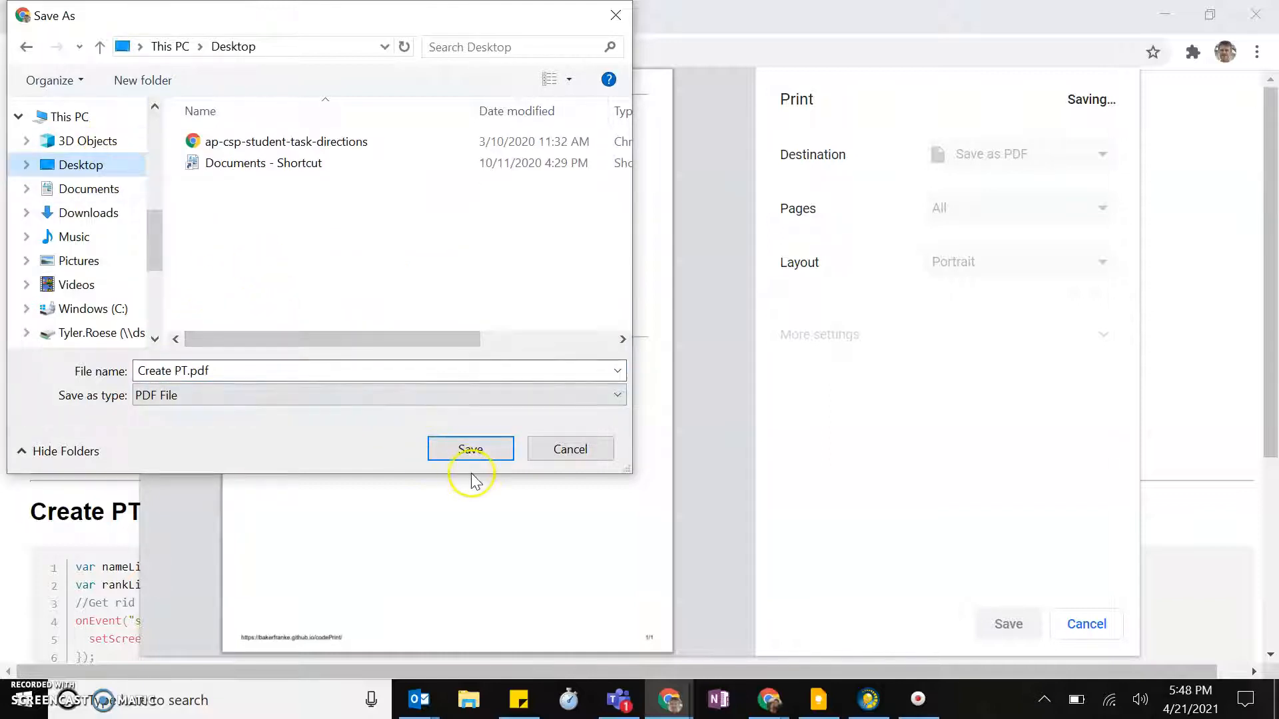
pyautogui.click(470, 448)
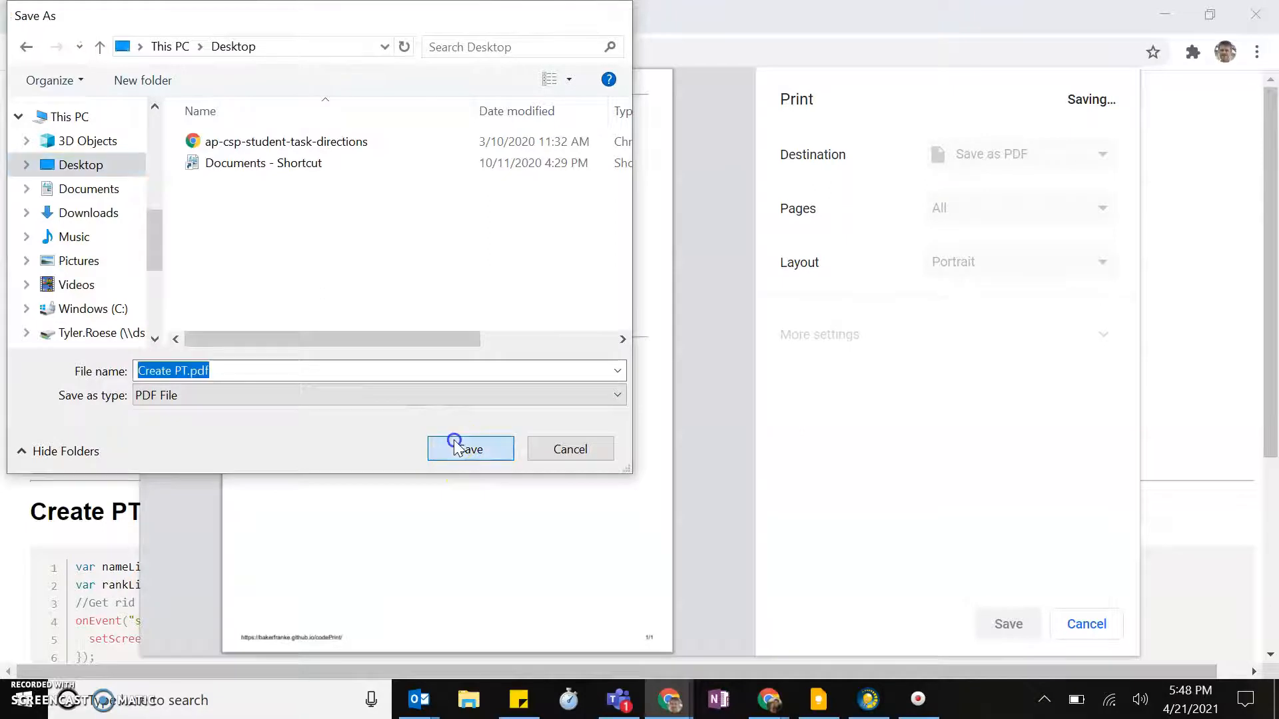
pyautogui.click(470, 448)
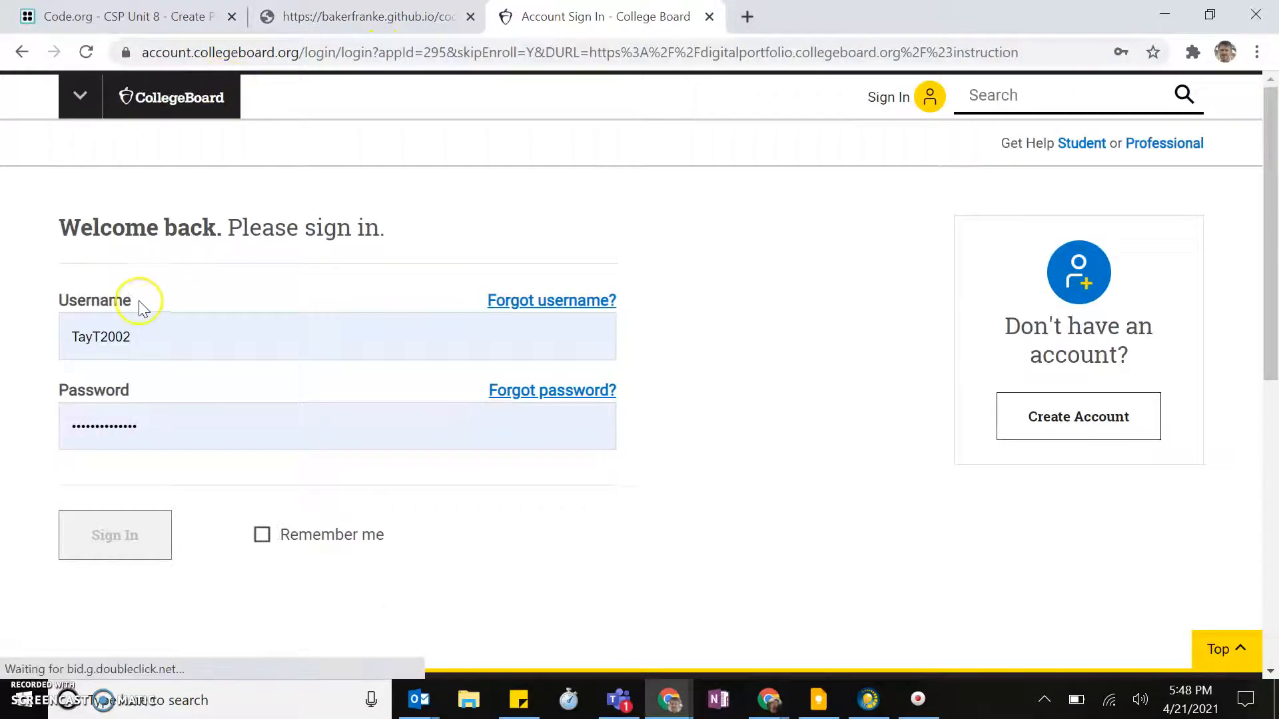
# - Sign in to the digital portfolio and reach the Create task's Program Code upload section
pyautogui.click(114, 535)
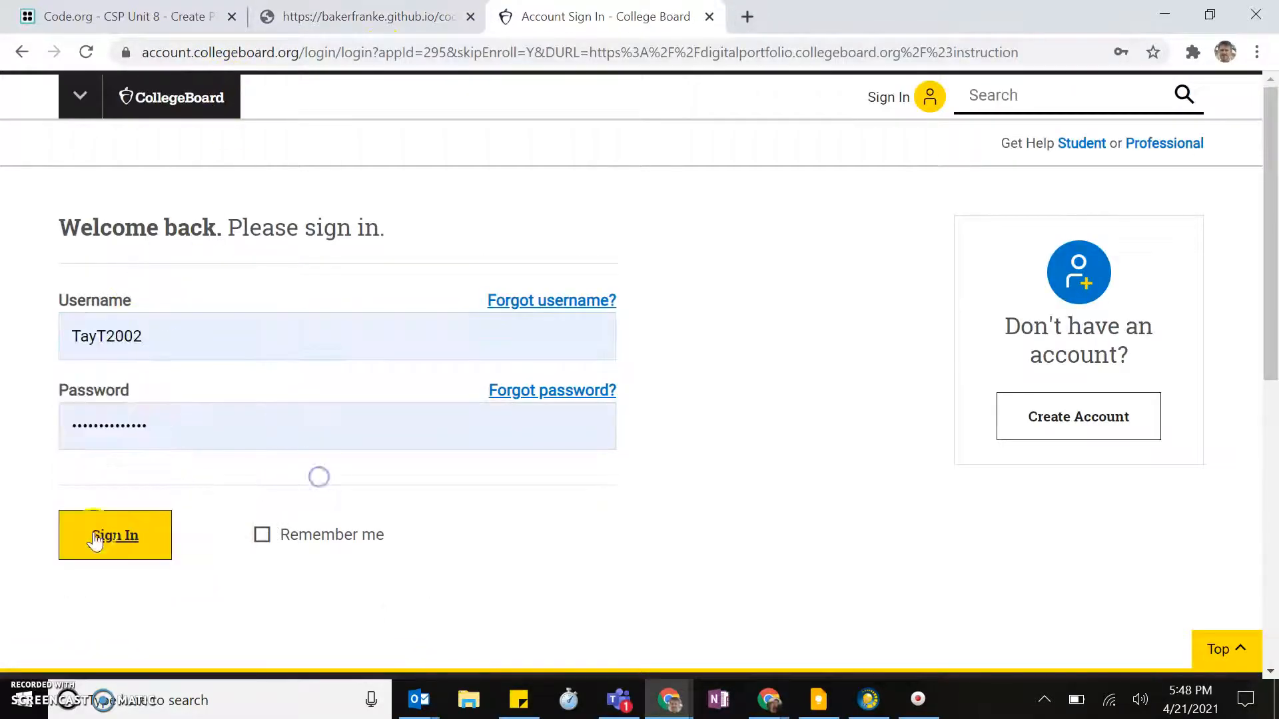
pyautogui.click(114, 535)
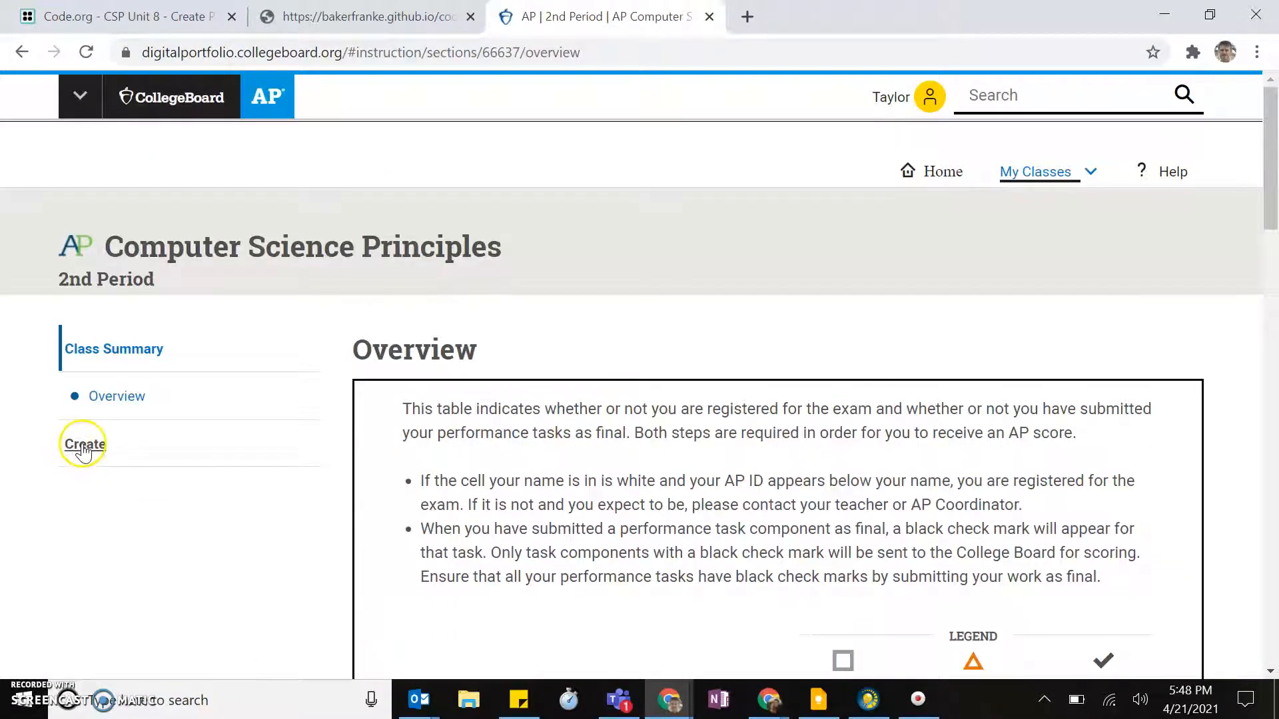
pyautogui.click(83, 445)
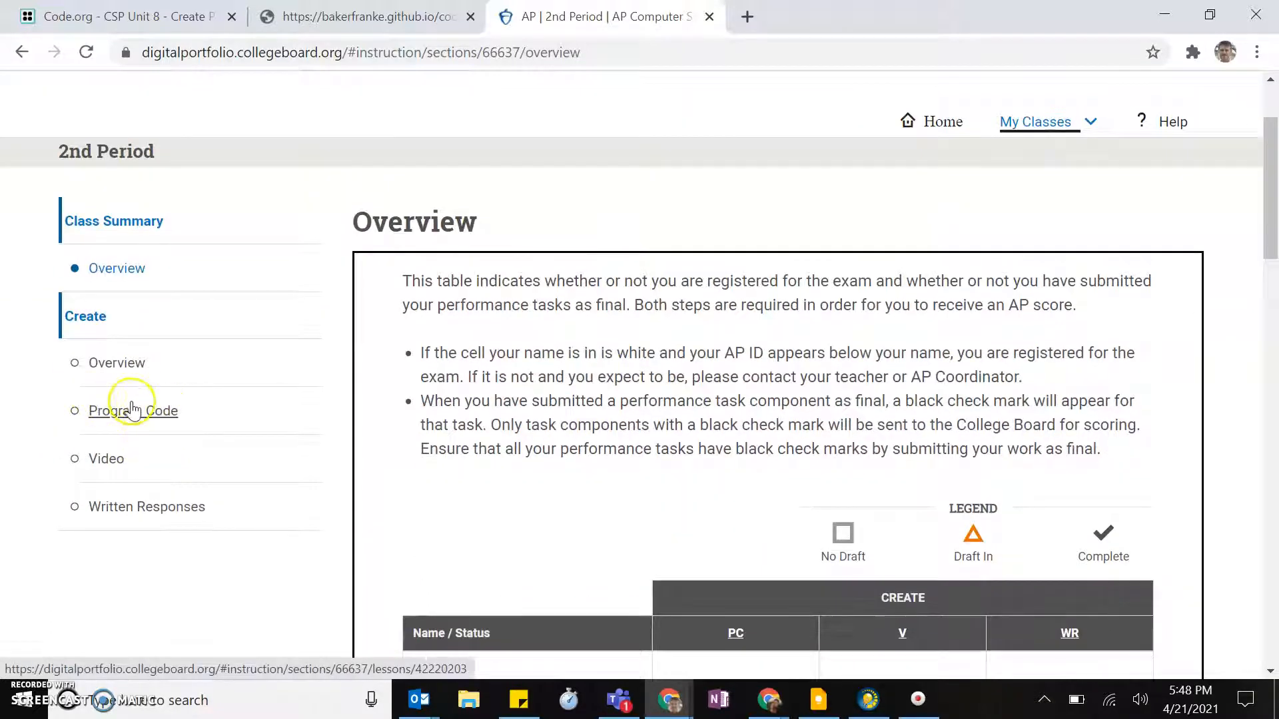
pyautogui.click(133, 410)
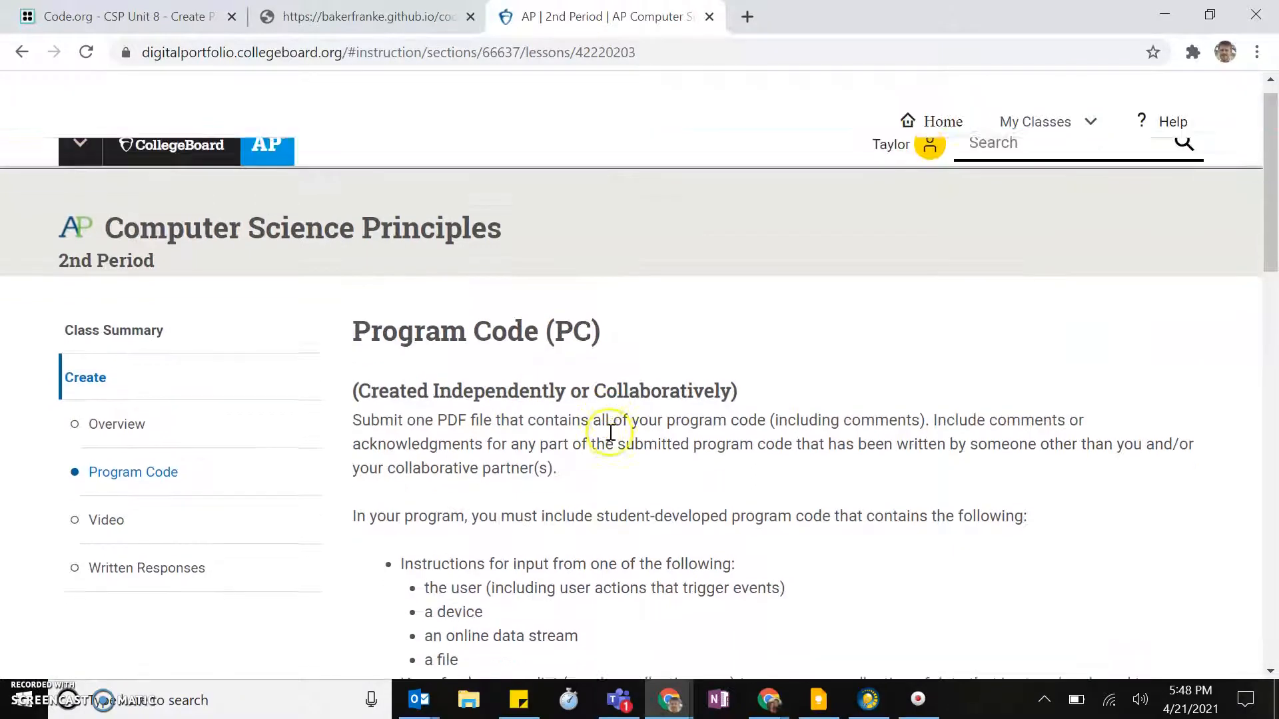
pyautogui.scroll(-3)
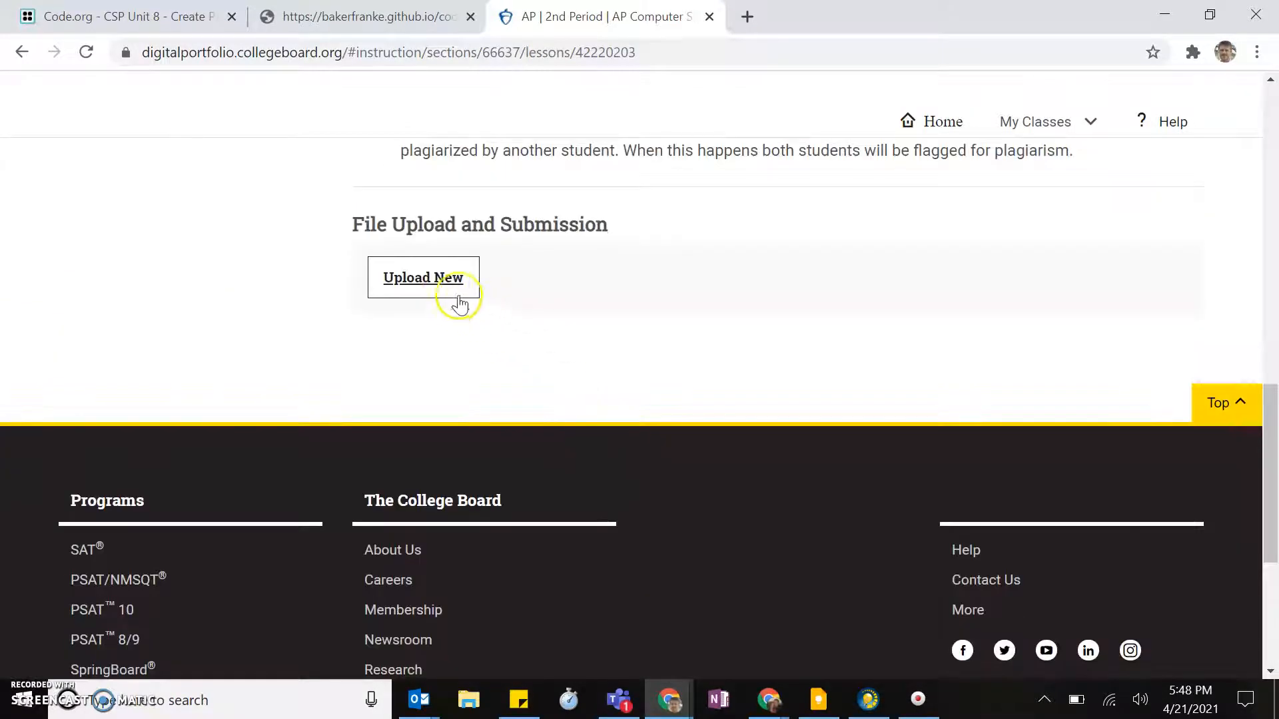
# - Upload Create PT.pdf from the Desktop as the new Program Code file
pyautogui.click(423, 277)
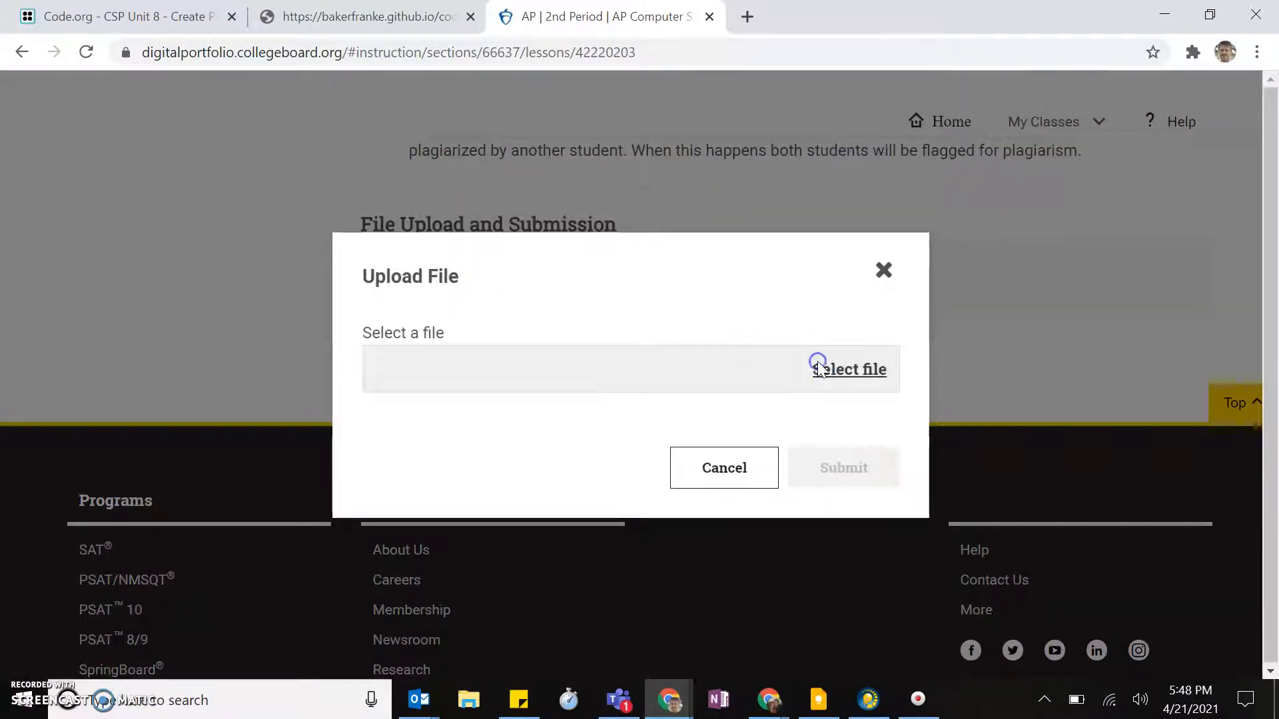
pyautogui.click(849, 369)
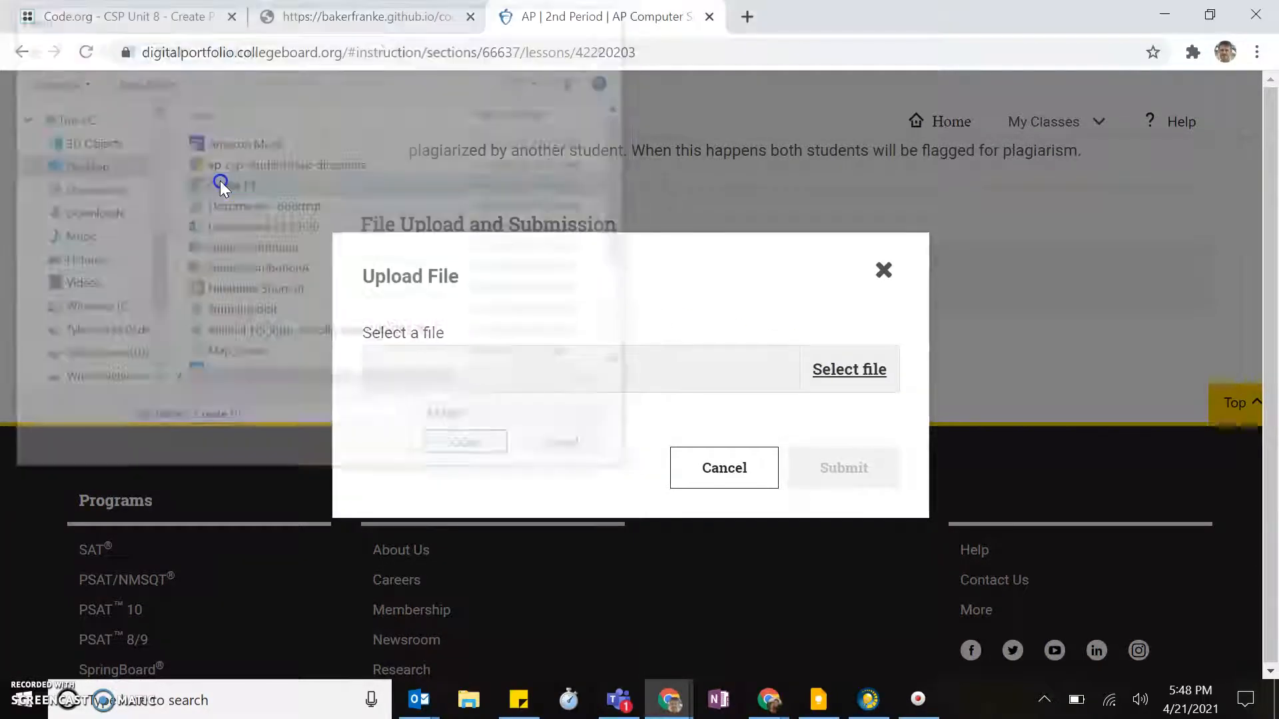
pyautogui.click(845, 467)
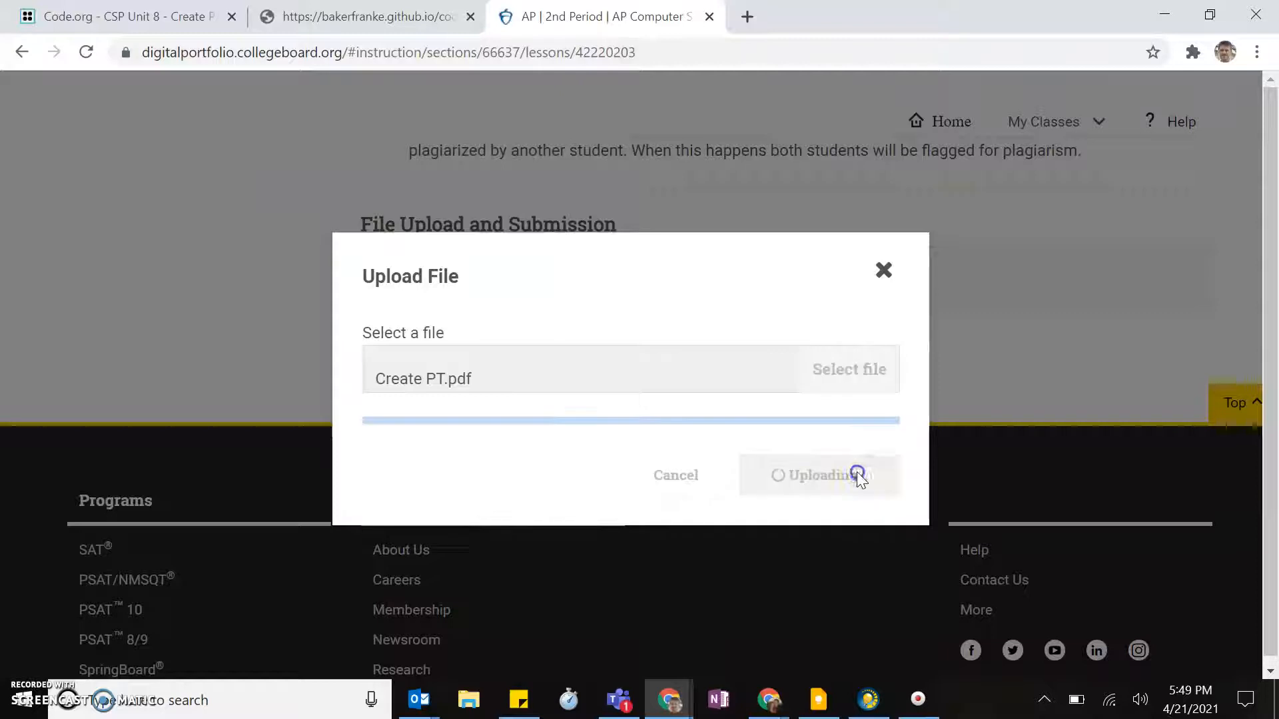